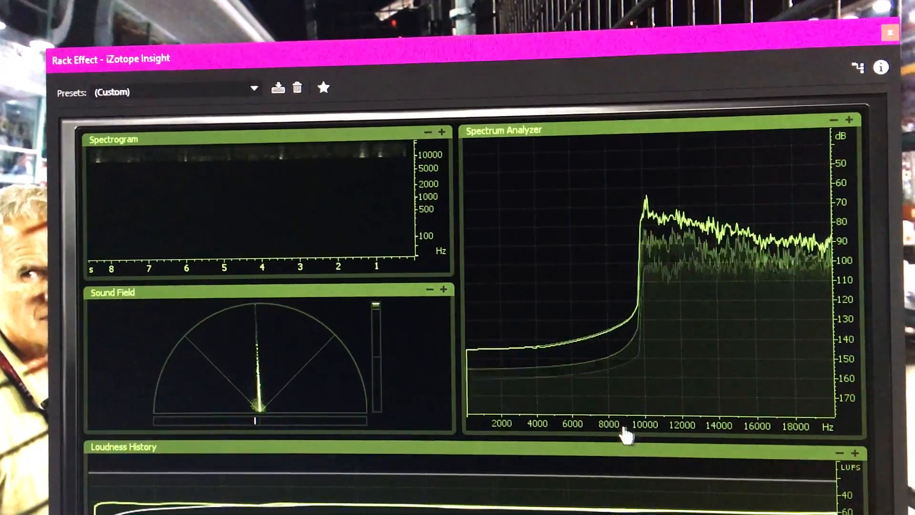
- Bring up the Spectrum Analyzer frequency-axis menu with Frequency Scale and Zoom Out Full
right_click(625, 434)
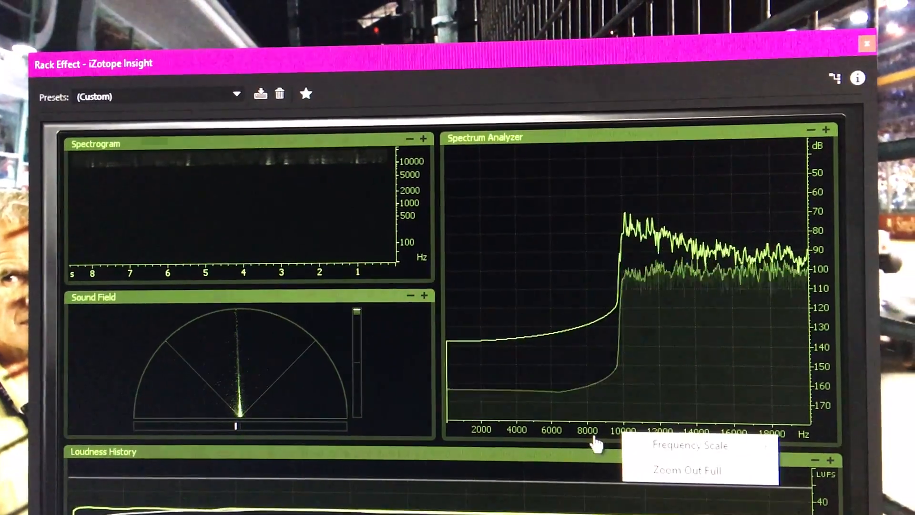